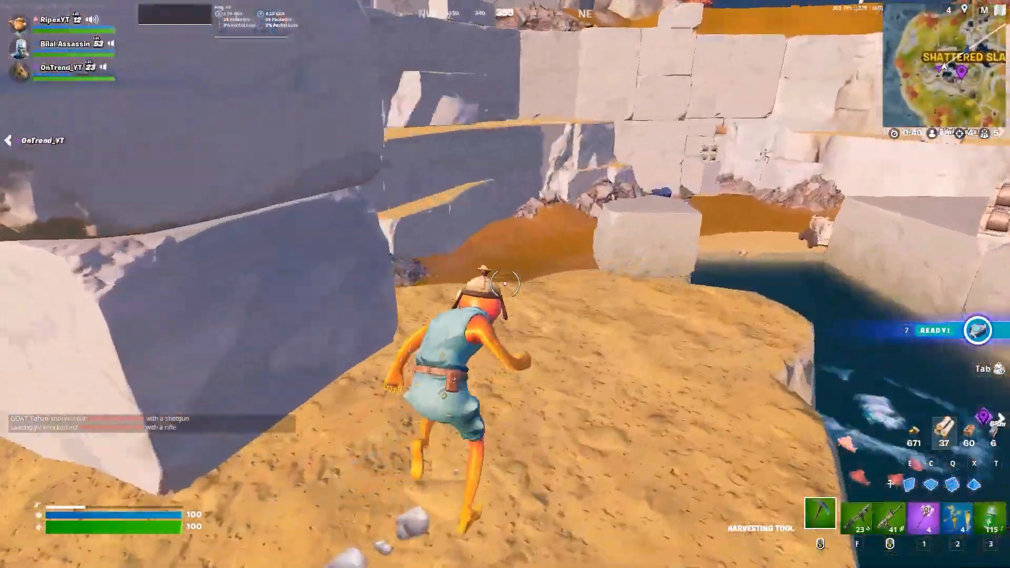
Step: Search the UPTO Packs site for 'ULTRA LOW END' and open the FPS Boost post
key(2)
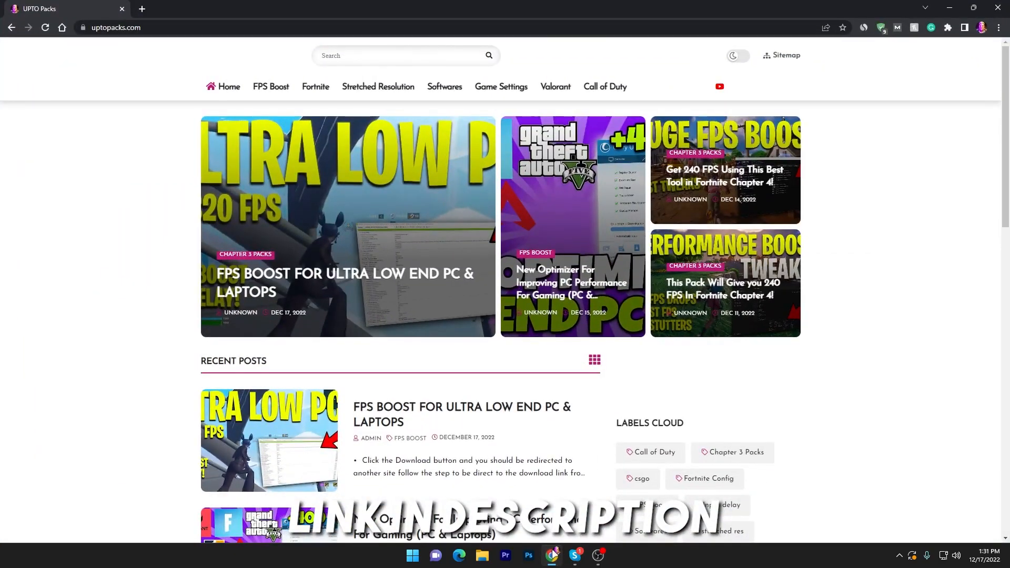
mouse_move(307, 95)
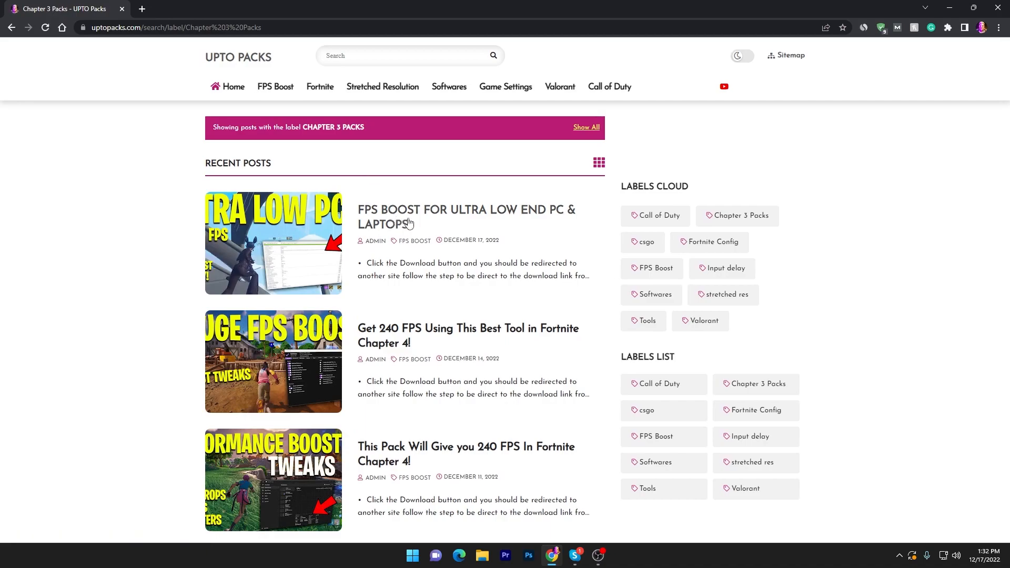
mouse_move(547, 215)
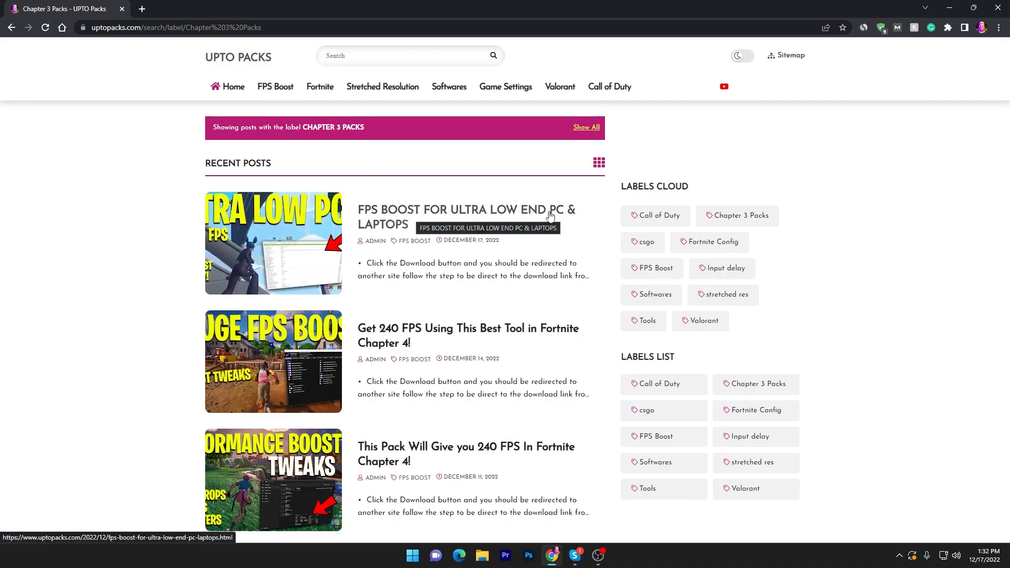
mouse_move(261, 241)
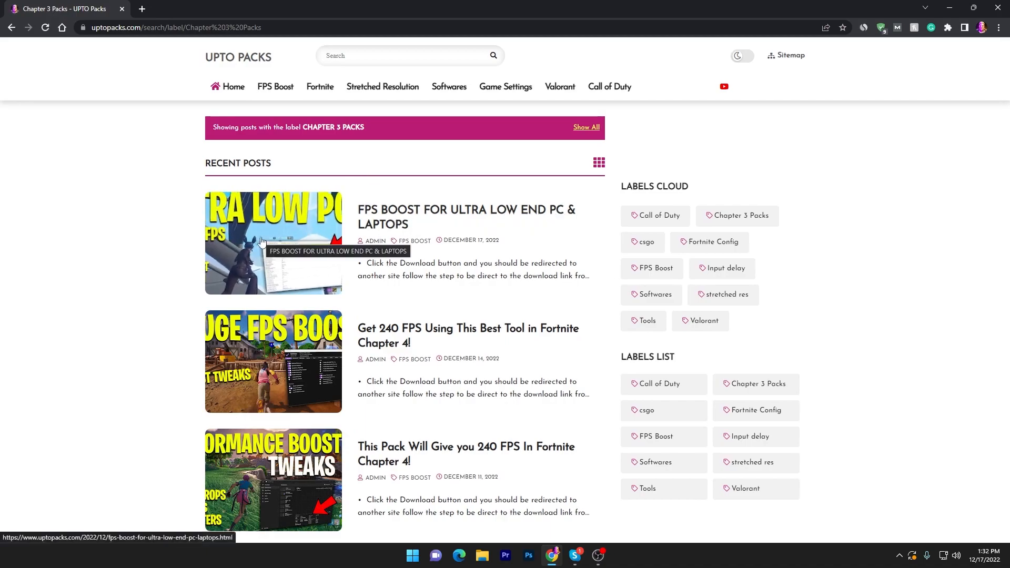
mouse_move(293, 108)
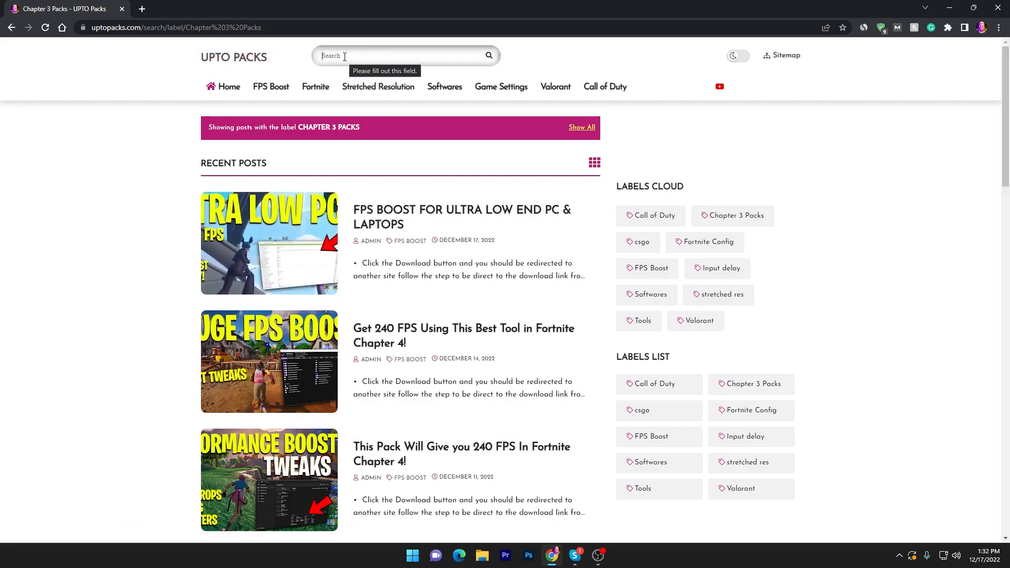
text(ULT)
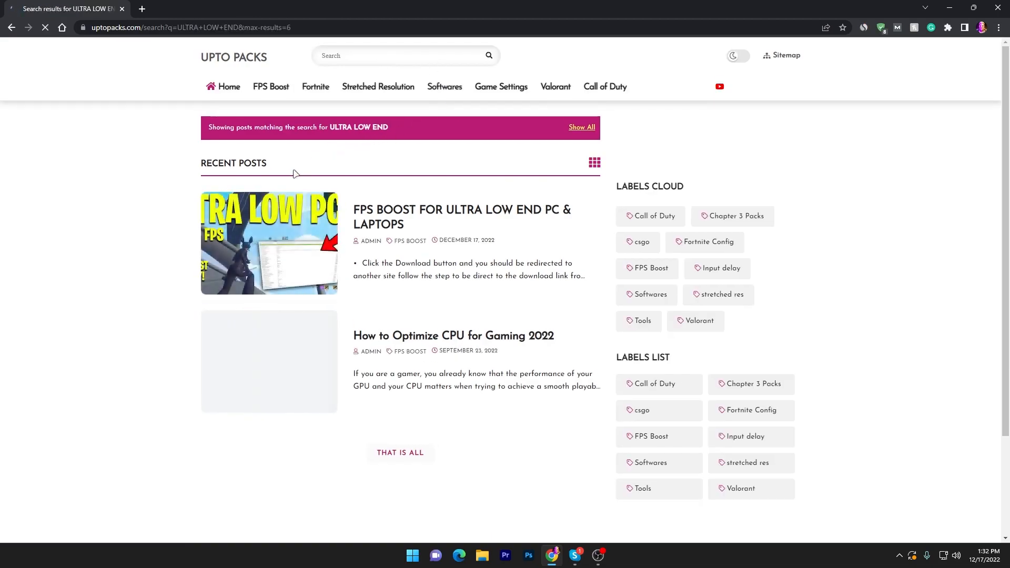
mouse_move(393, 217)
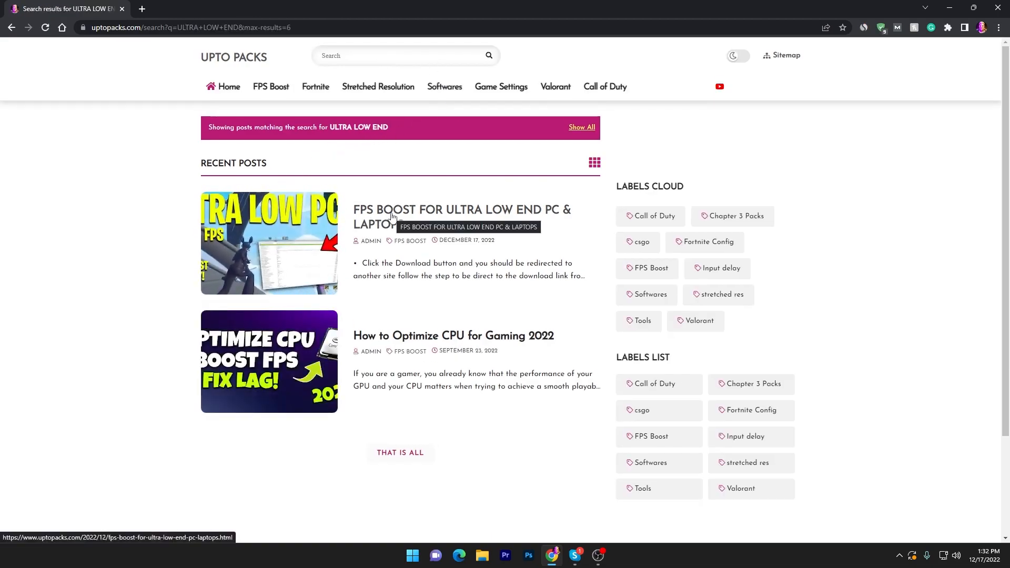
click(460, 216)
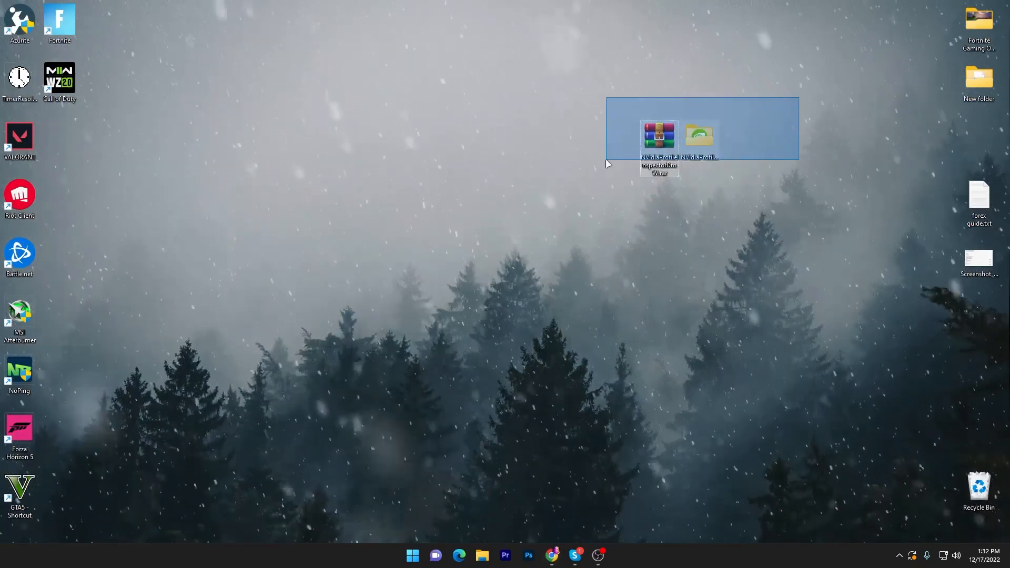
Step: Open the NVidiaProfileInspectorDmW folder and launch NVidiaProfileInspectorDmW.exe
drag(659, 137, 379, 194)
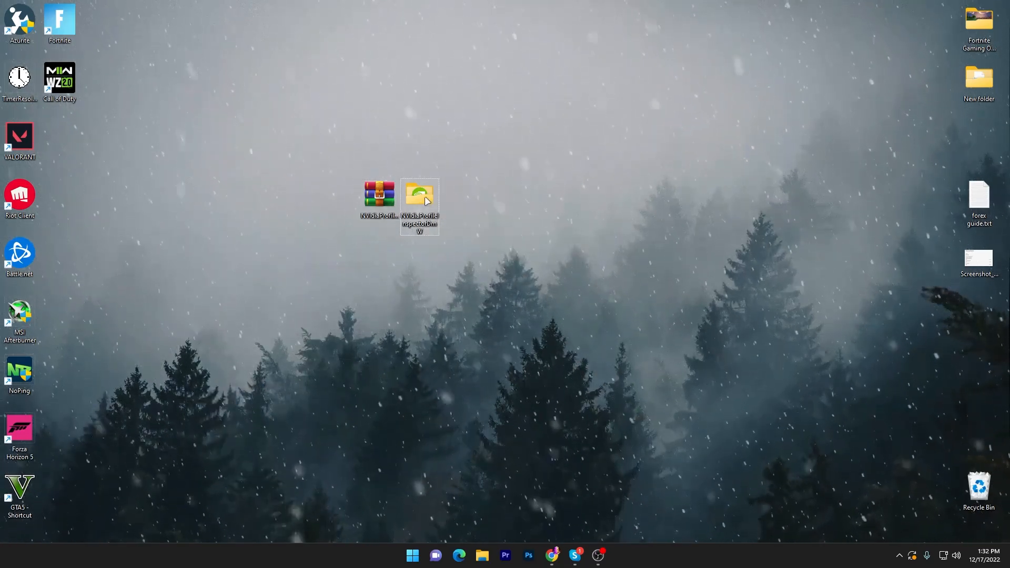
double_click(419, 193)
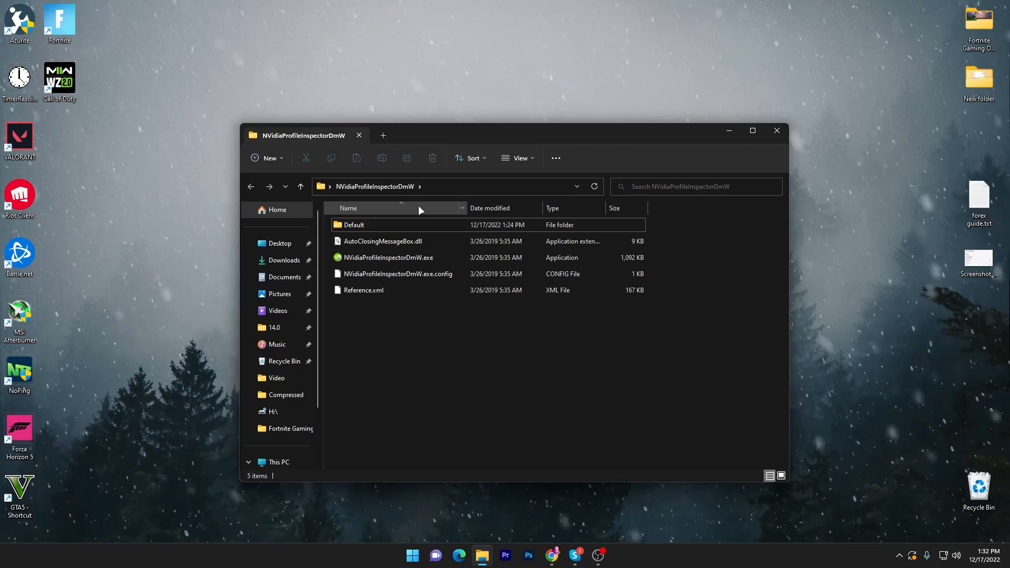
mouse_move(384, 224)
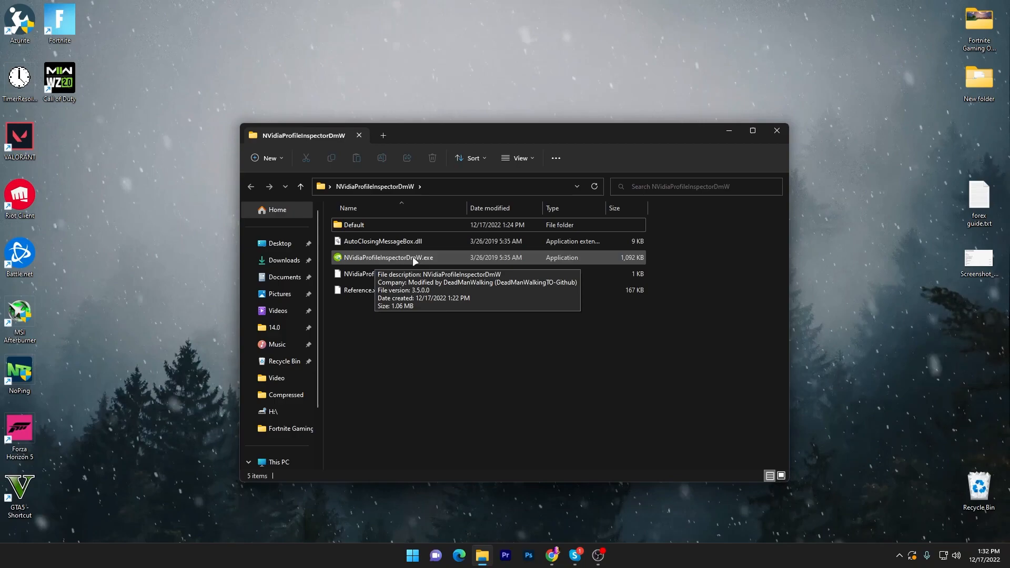
click(387, 257)
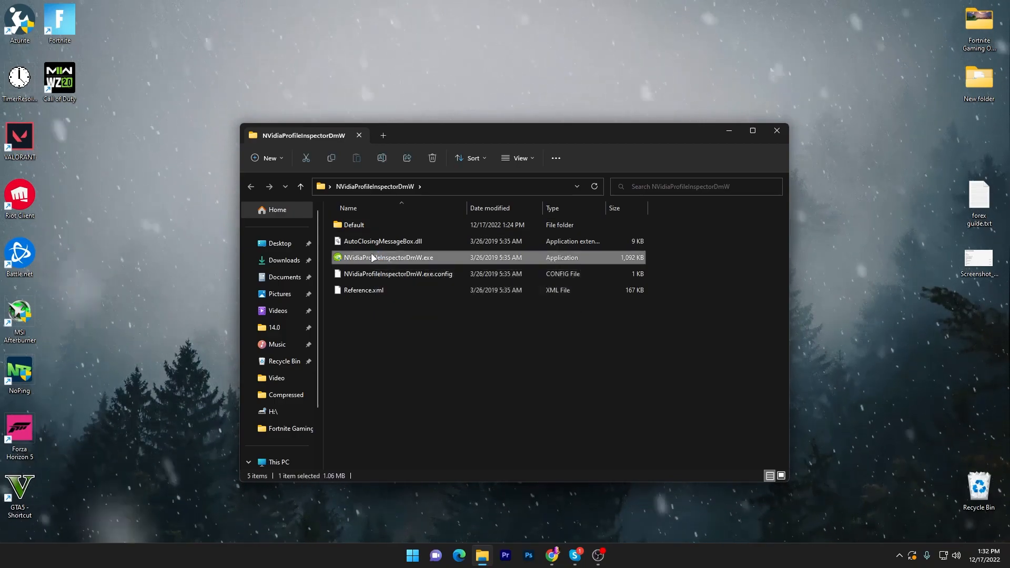
double_click(389, 258)
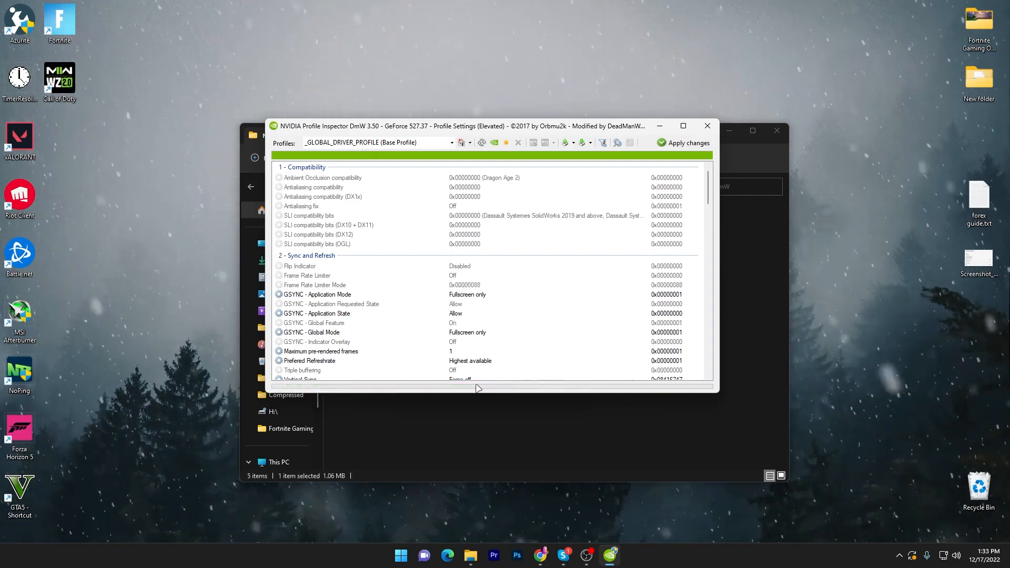
Step: Load the Fortnite profile by searching 'FORT' in the Profiles box
click(682, 125)
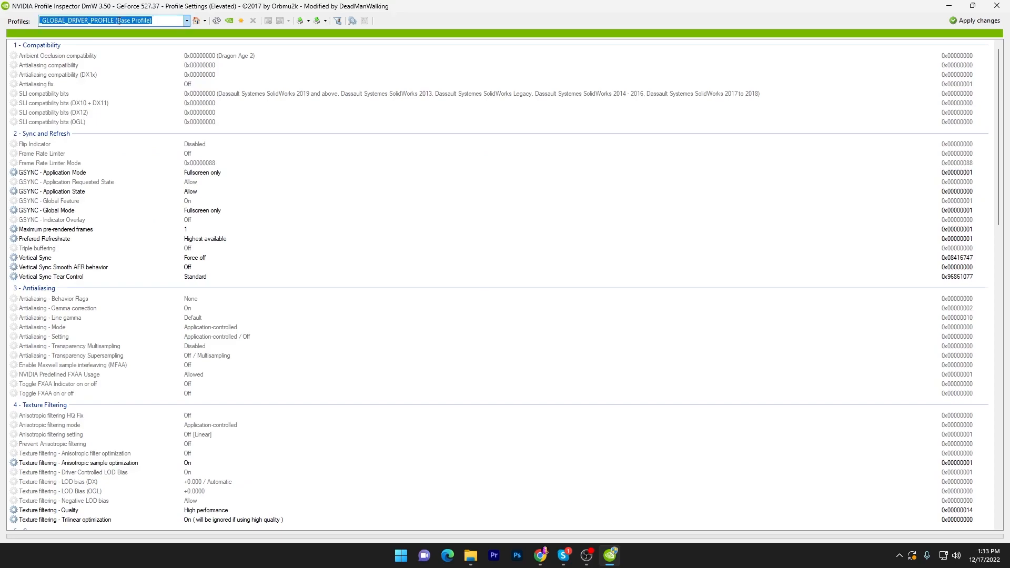
text(FORT)
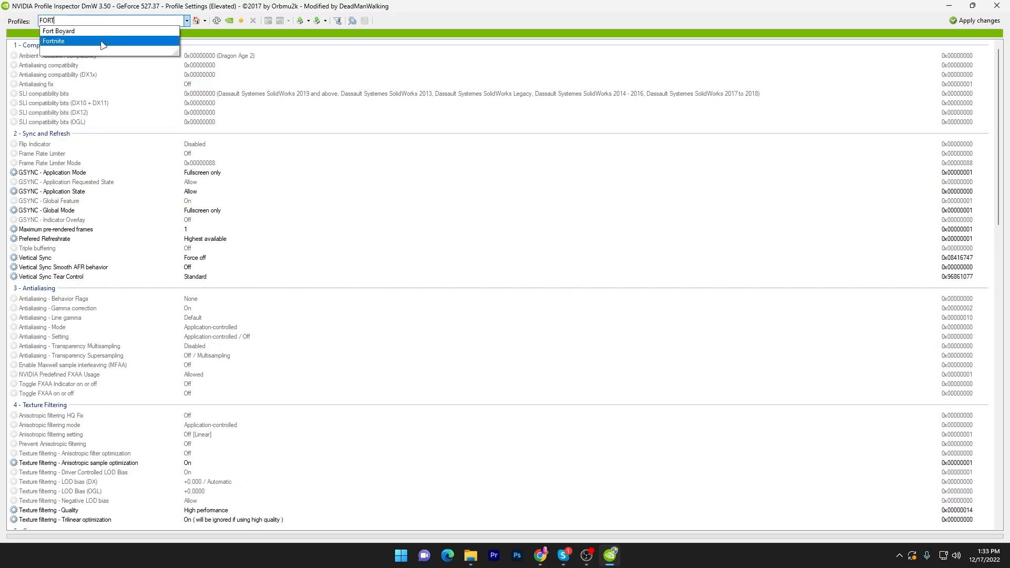
click(52, 41)
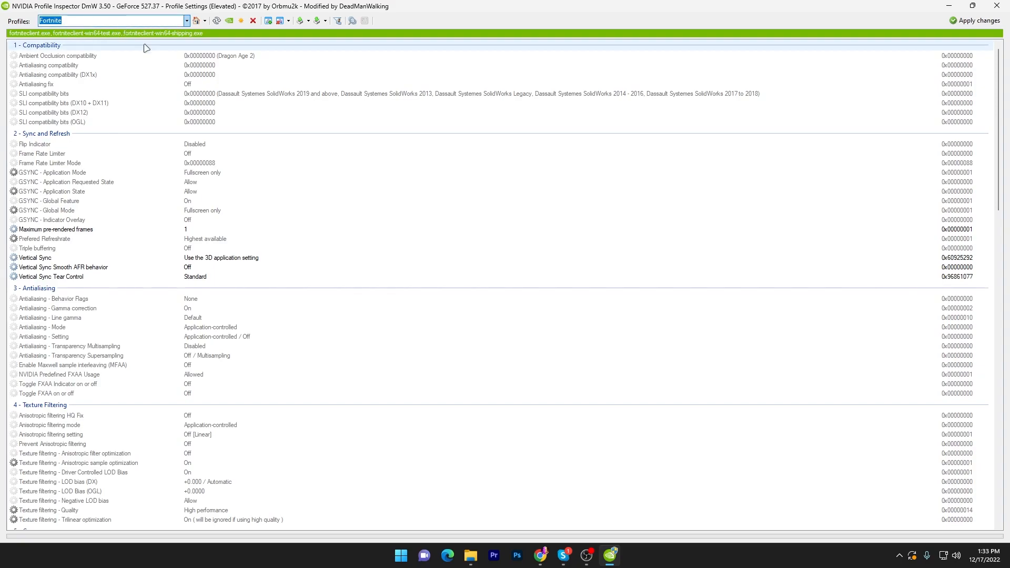
mouse_move(281, 187)
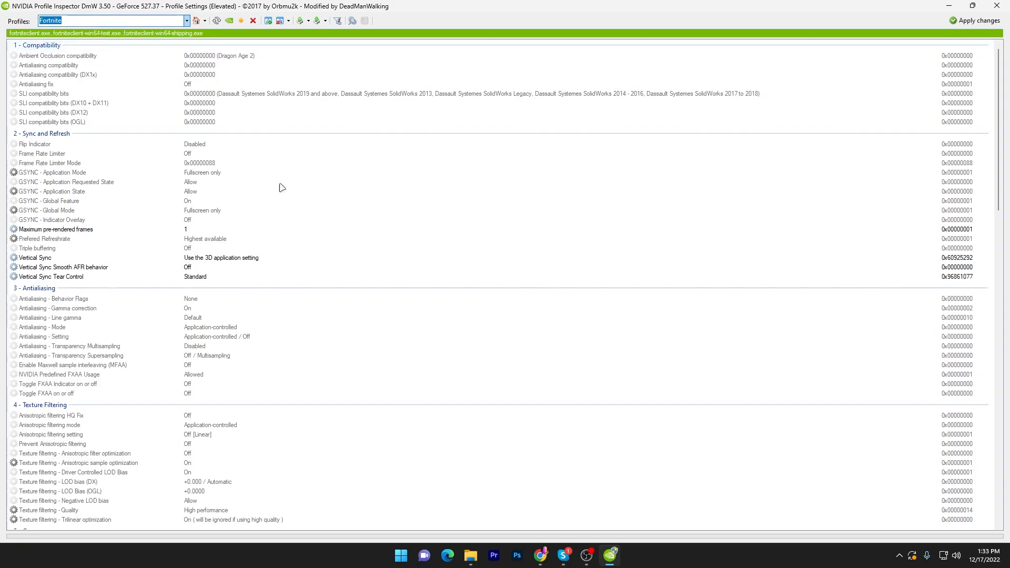
mouse_move(96, 316)
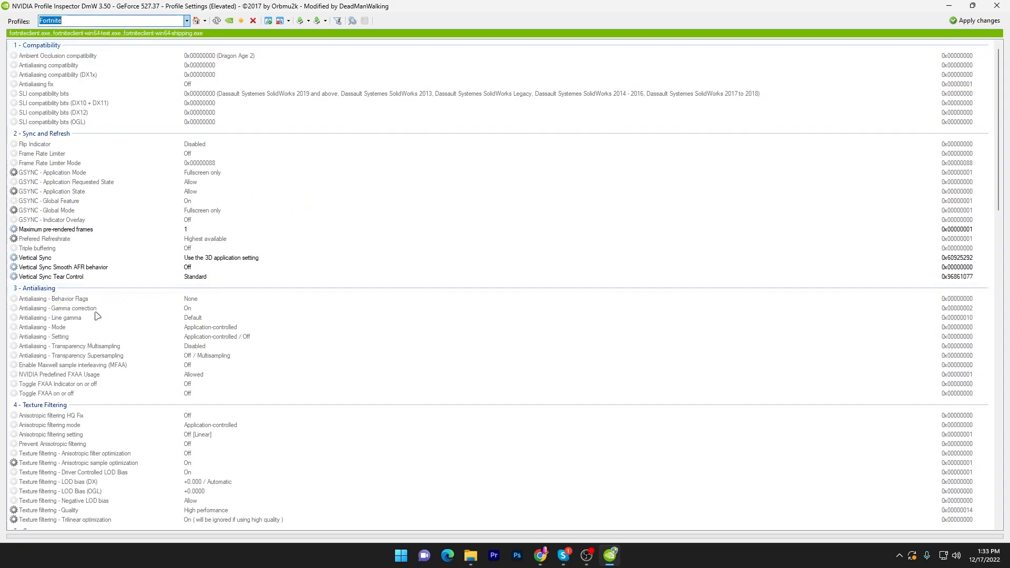
mouse_move(121, 360)
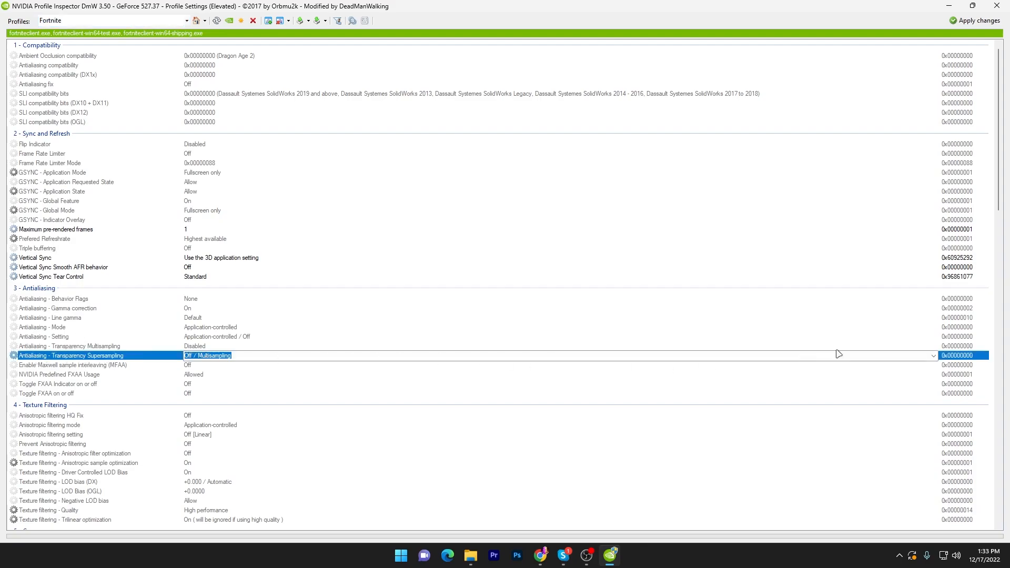
Step: Set Transparency Supersampling, then set Driver Controlled LOD Bias to Off
click(933, 355)
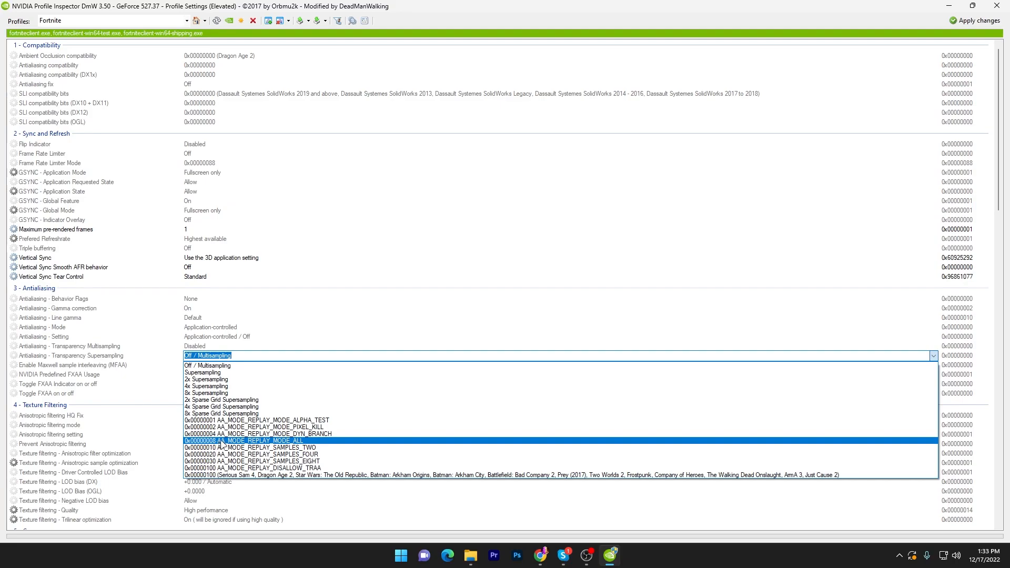
mouse_move(274, 444)
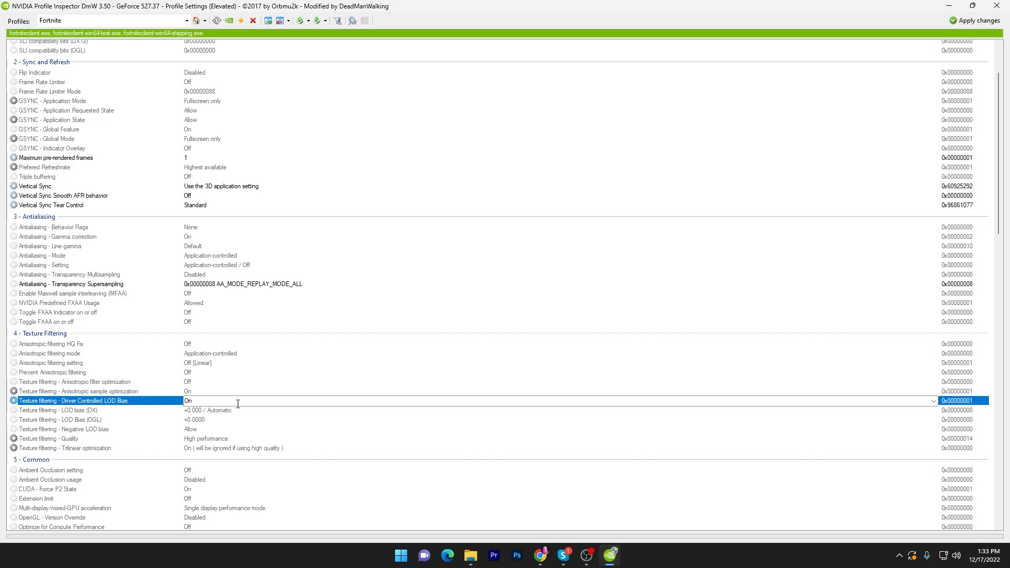
click(931, 400)
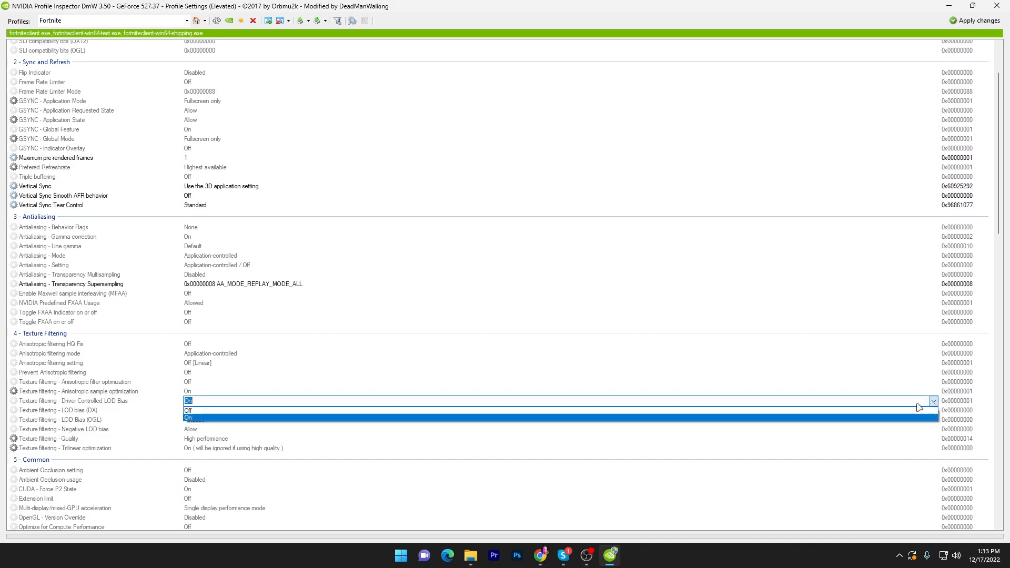
click(187, 410)
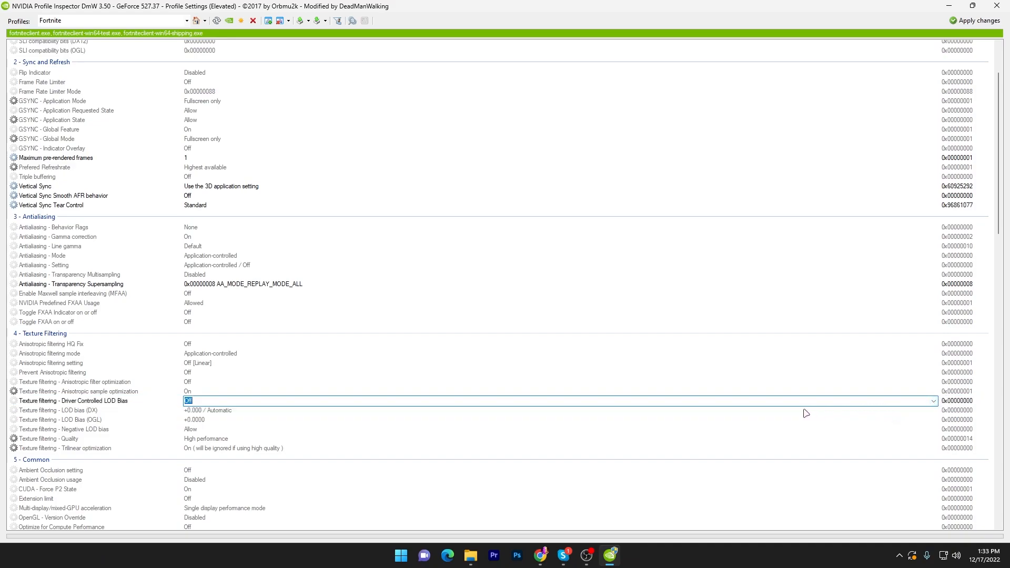
mouse_move(66, 412)
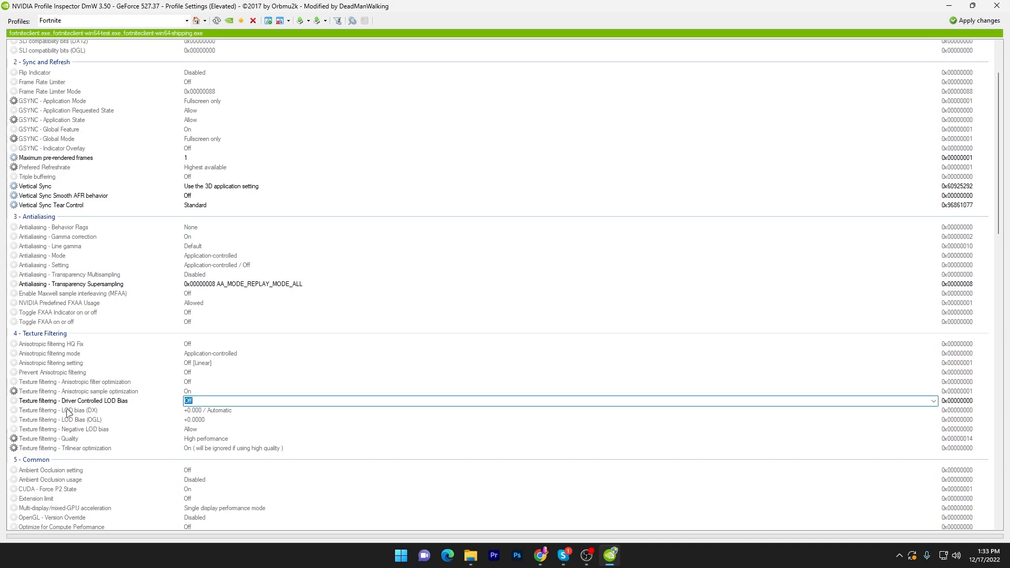
mouse_move(806, 409)
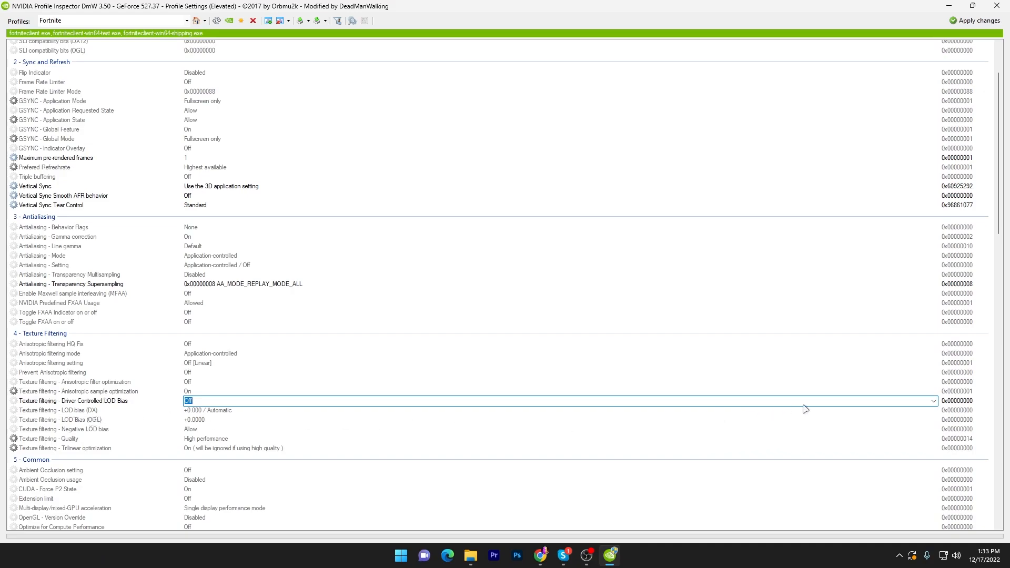
click(935, 410)
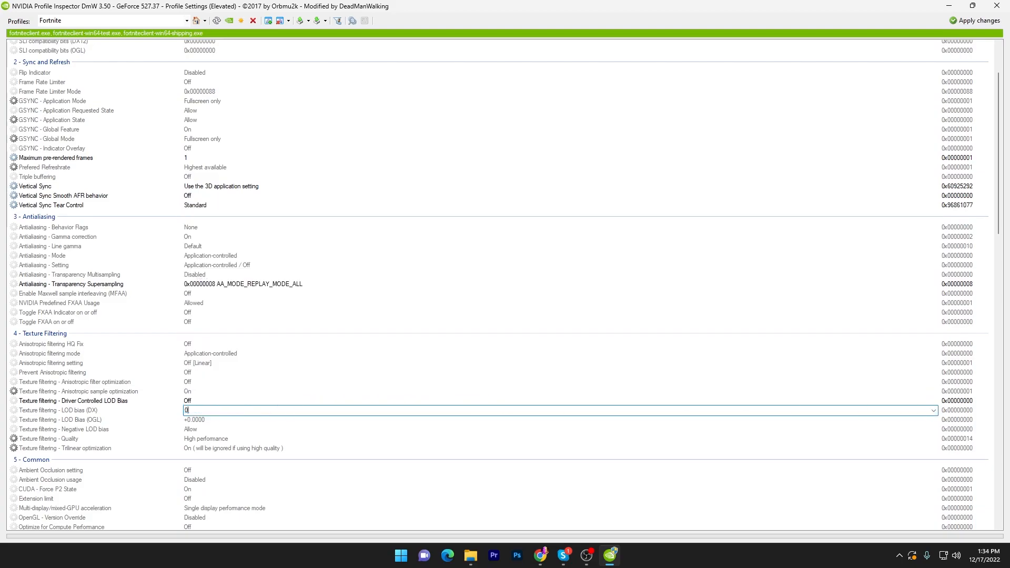
Step: Enter LOD bias 0x00000045 and set negative LOD bias to Clamp
text(0x00000045)
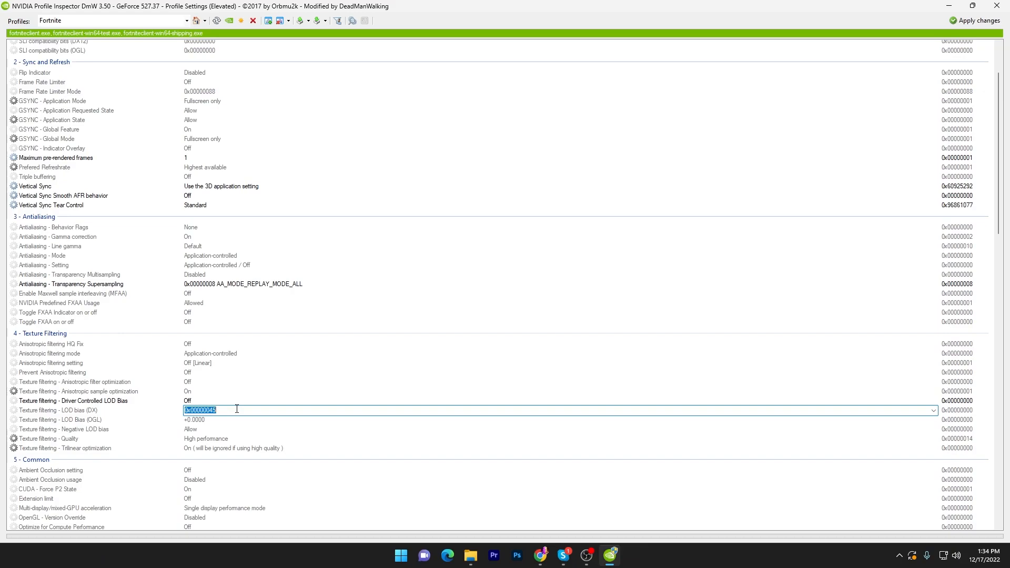
mouse_move(64, 415)
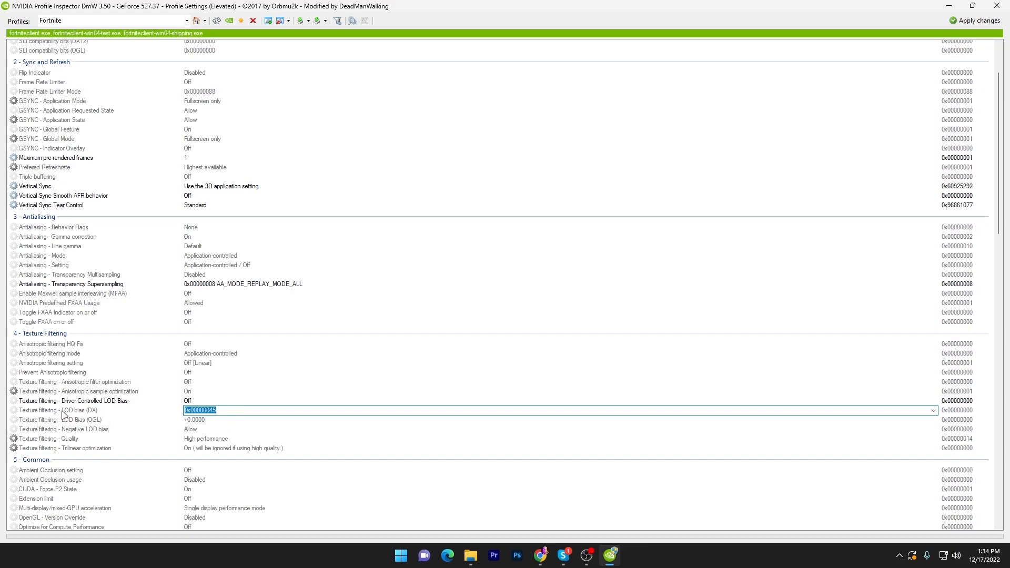
mouse_move(73, 425)
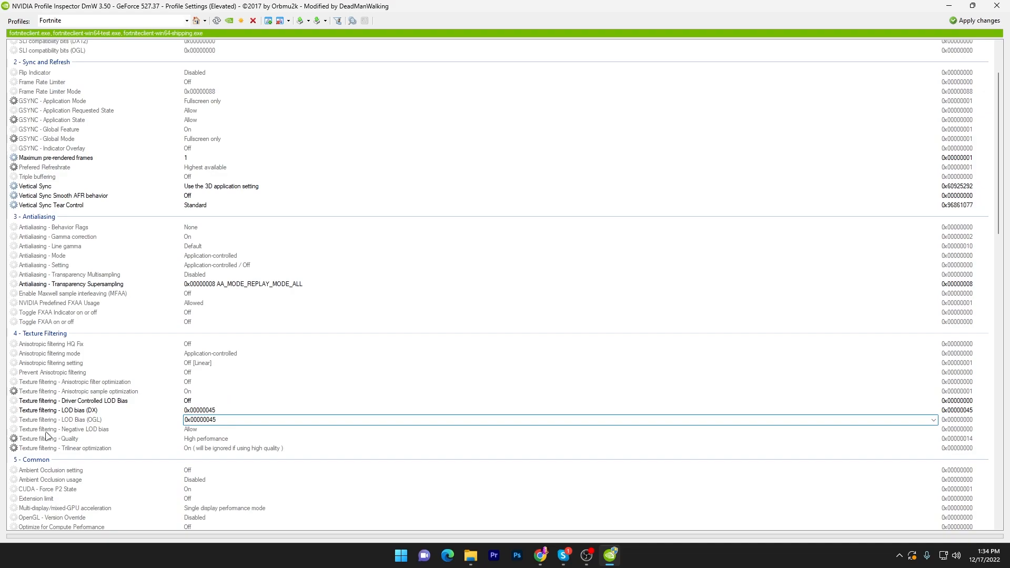
mouse_move(199, 446)
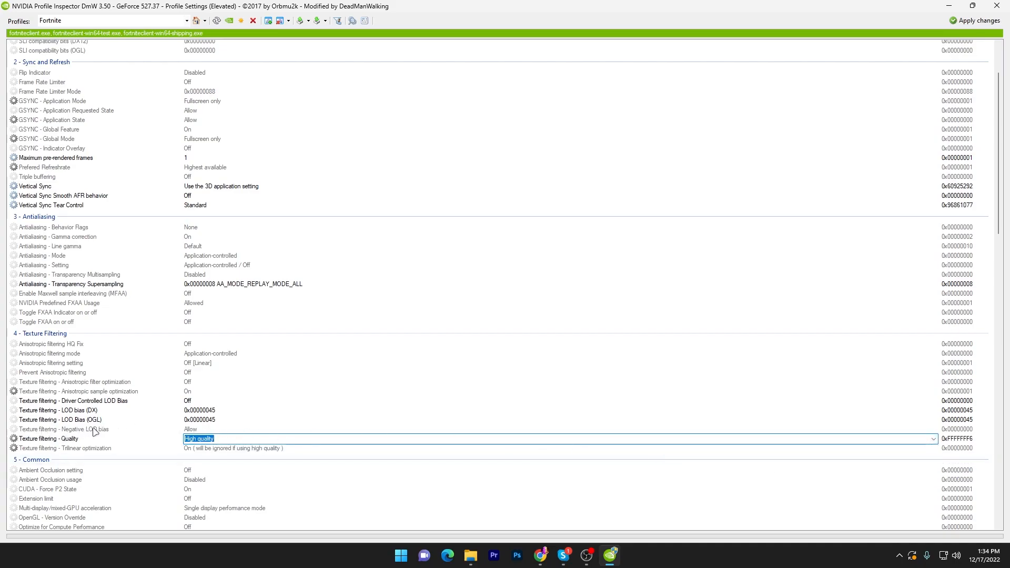
click(516, 430)
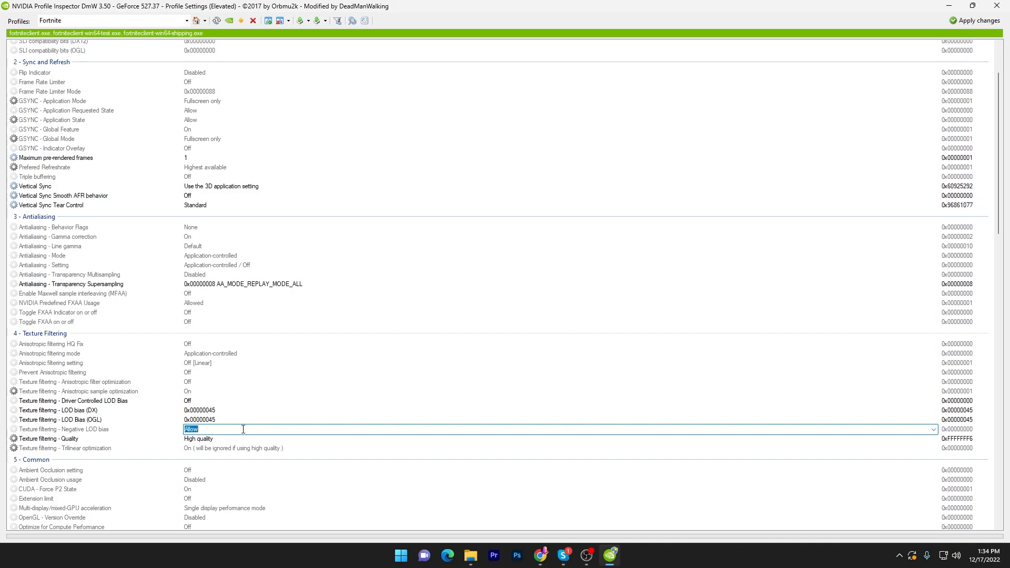
click(933, 429)
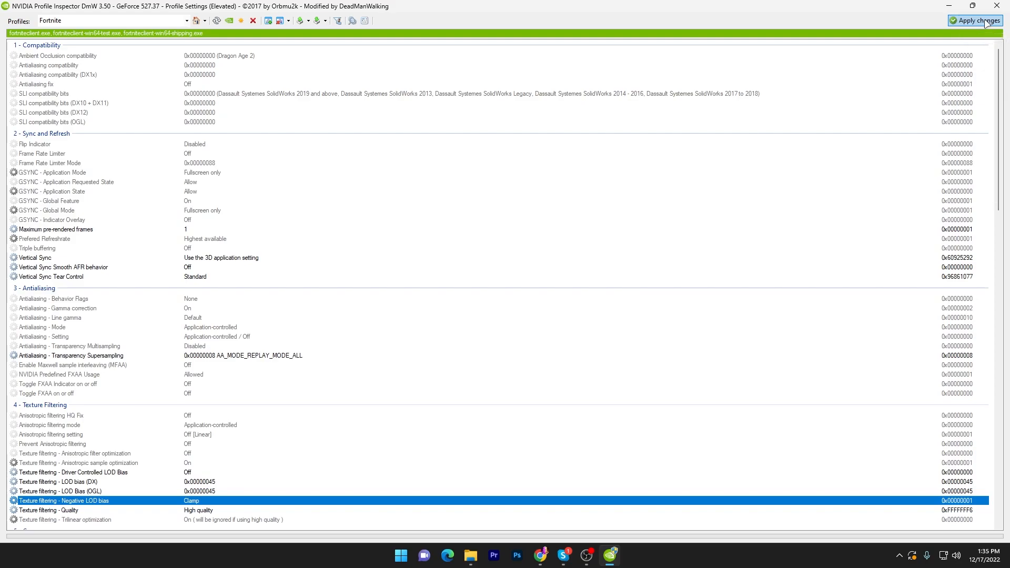
mouse_move(325, 20)
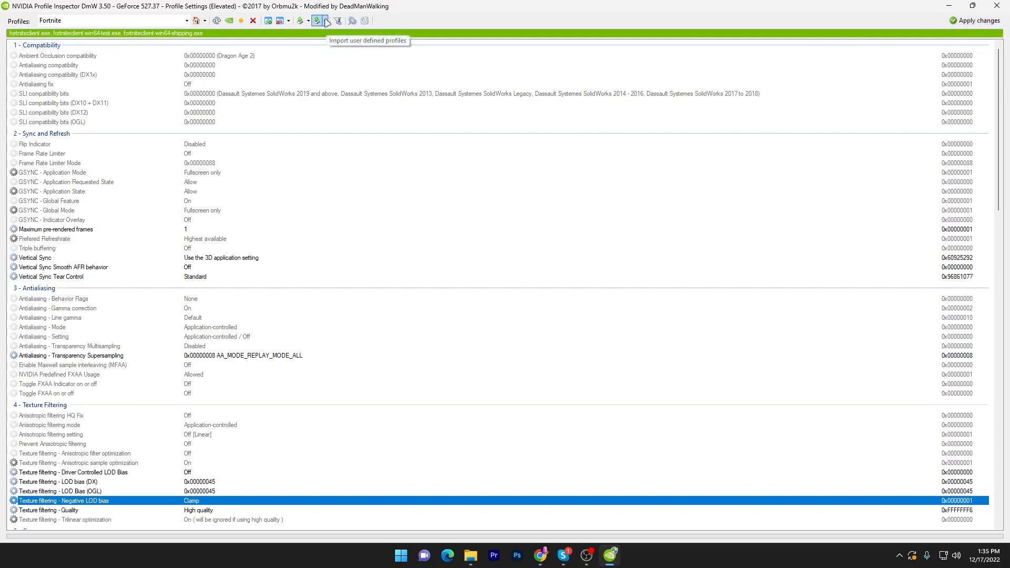
Step: Import Base Profile.nip from Desktop > NVidiaProfileInspectorDmW > Default
click(325, 20)
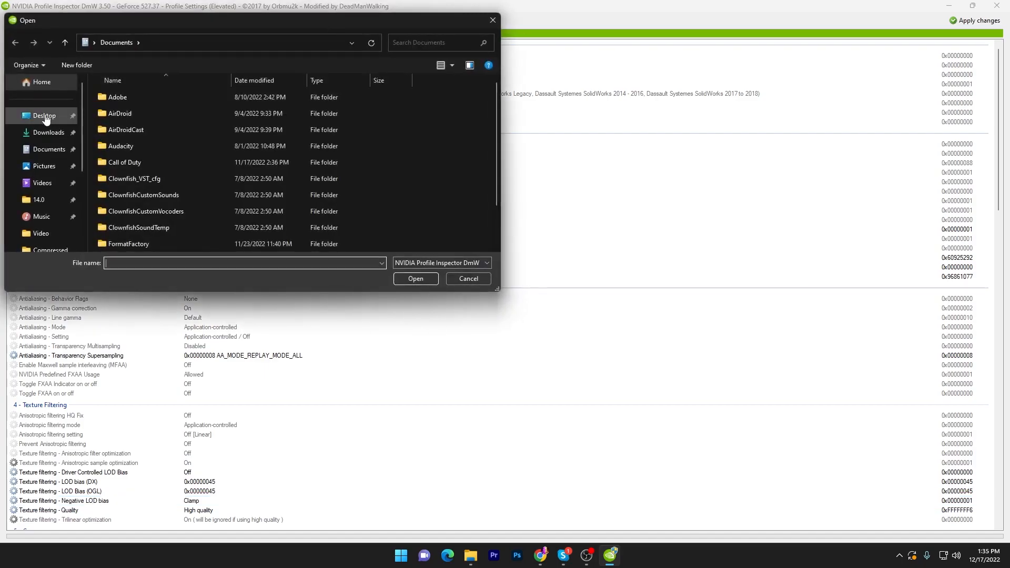
click(44, 116)
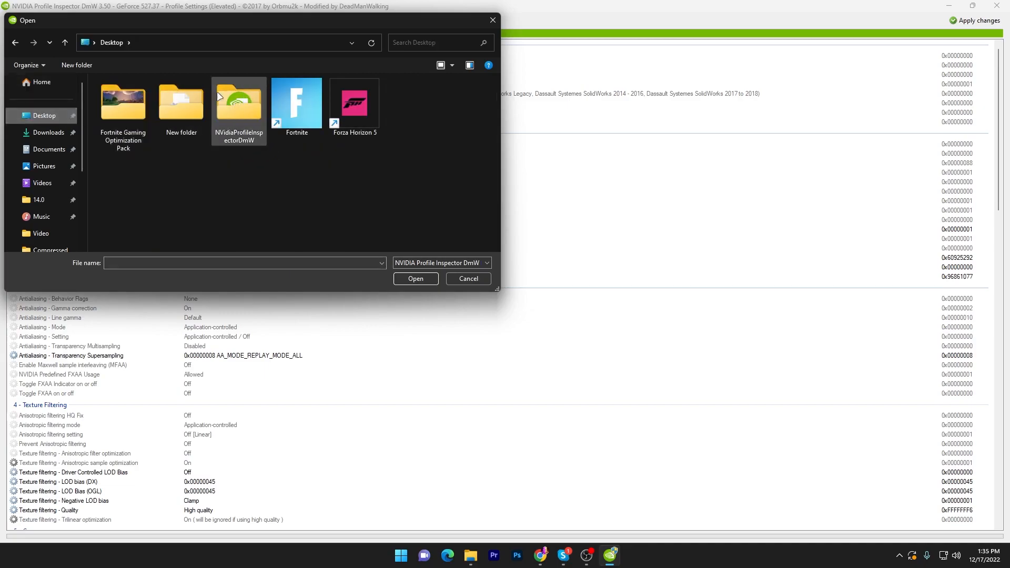
double_click(237, 103)
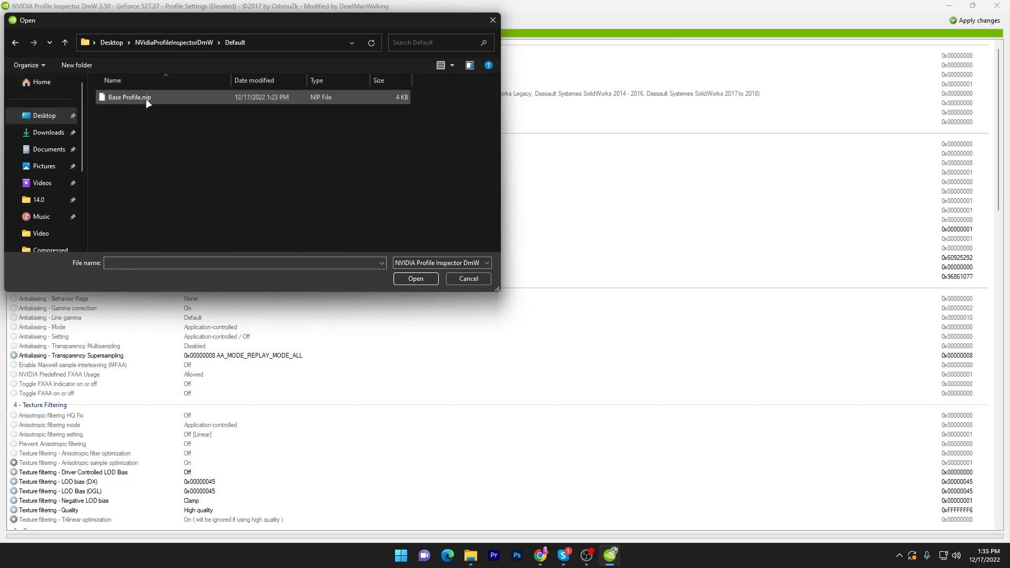
click(128, 97)
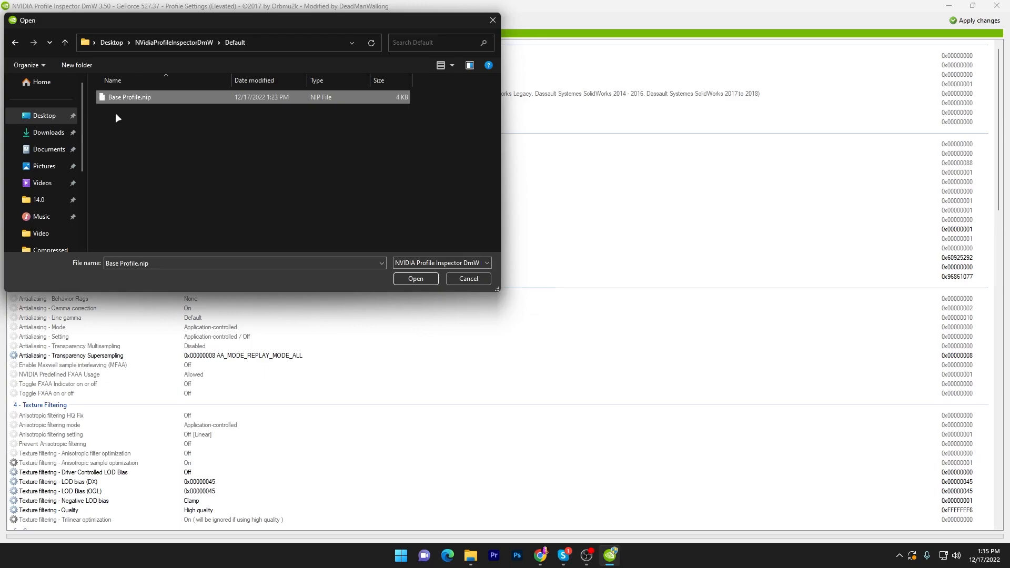
mouse_move(416, 279)
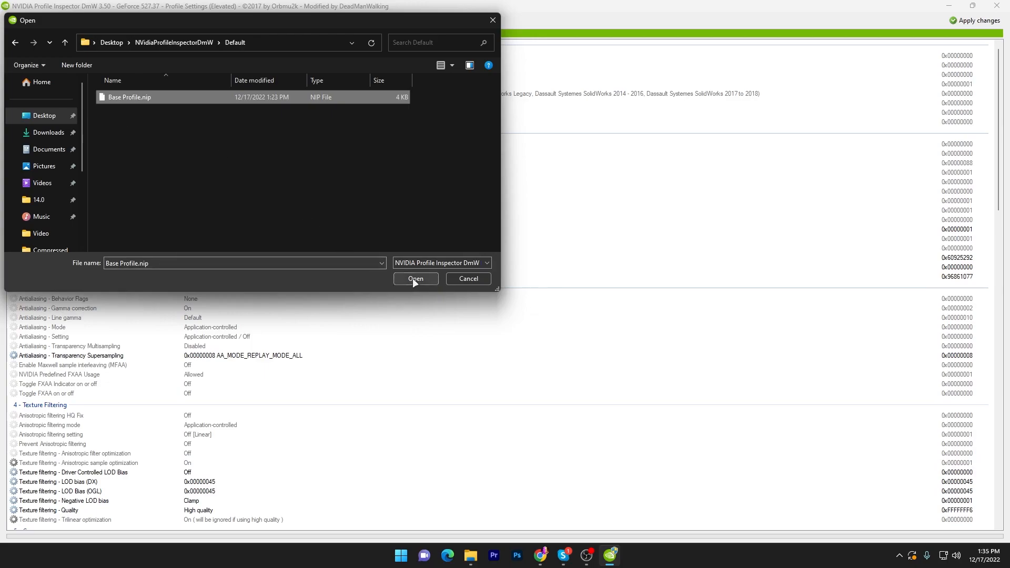
click(415, 279)
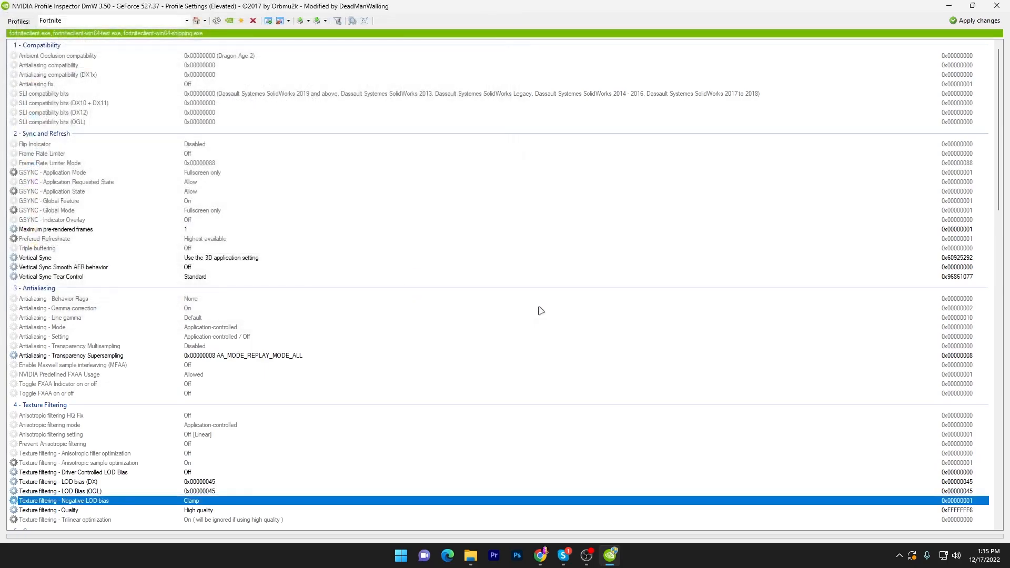
mouse_move(940, 56)
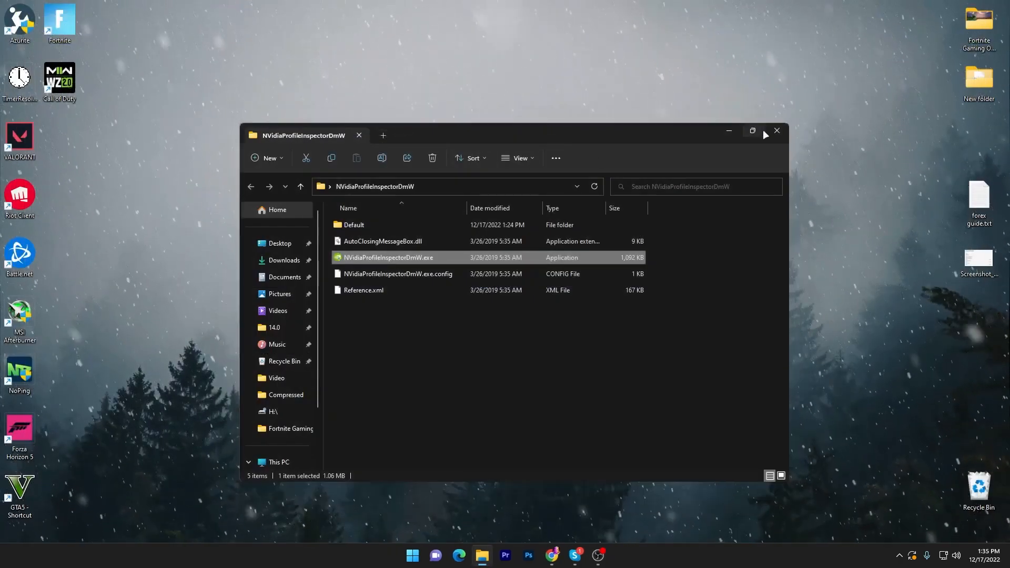
Step: Close the profile inspector folder window and launch Fortnite from the desktop shortcut
click(777, 130)
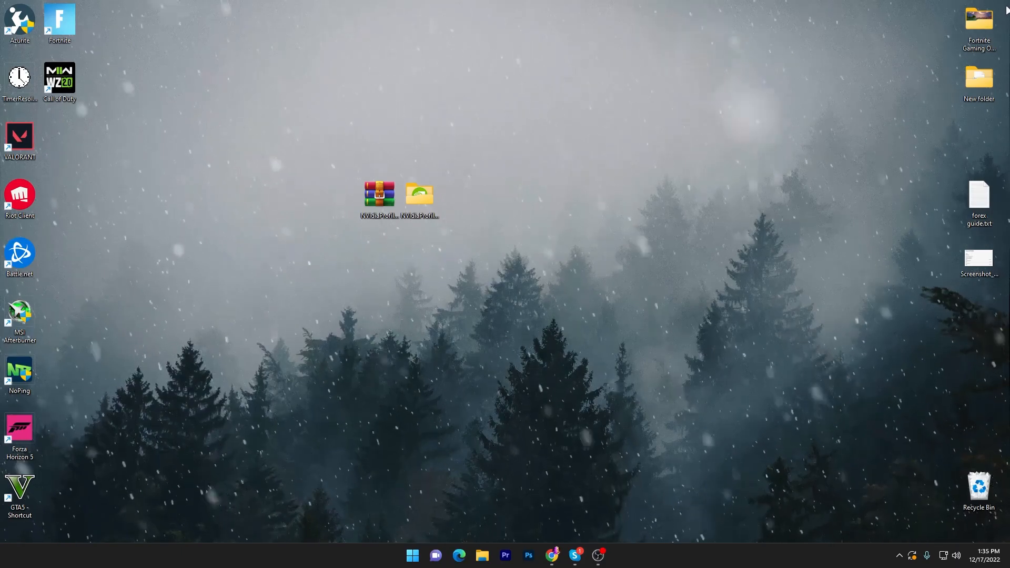
double_click(59, 19)
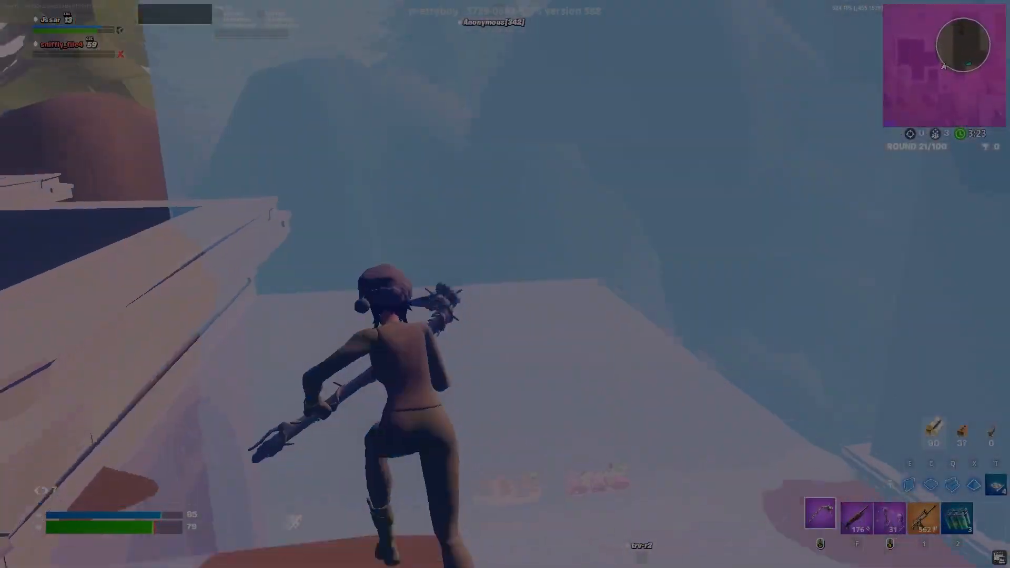